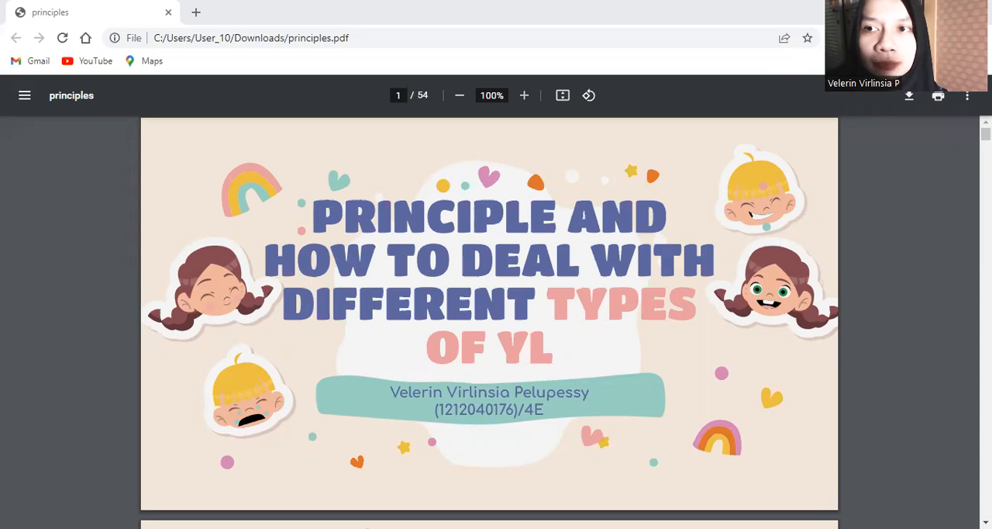
scroll("down", 3)
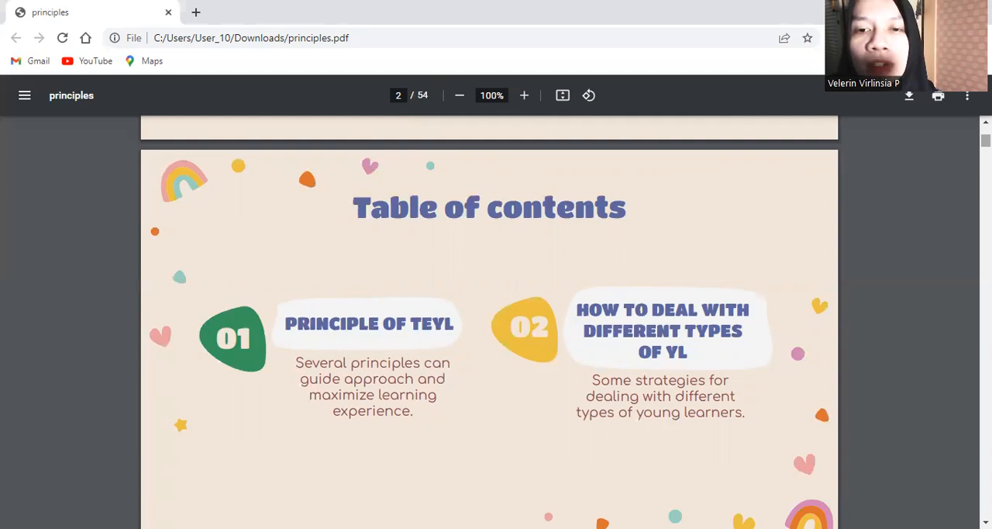
scroll("down", 3)
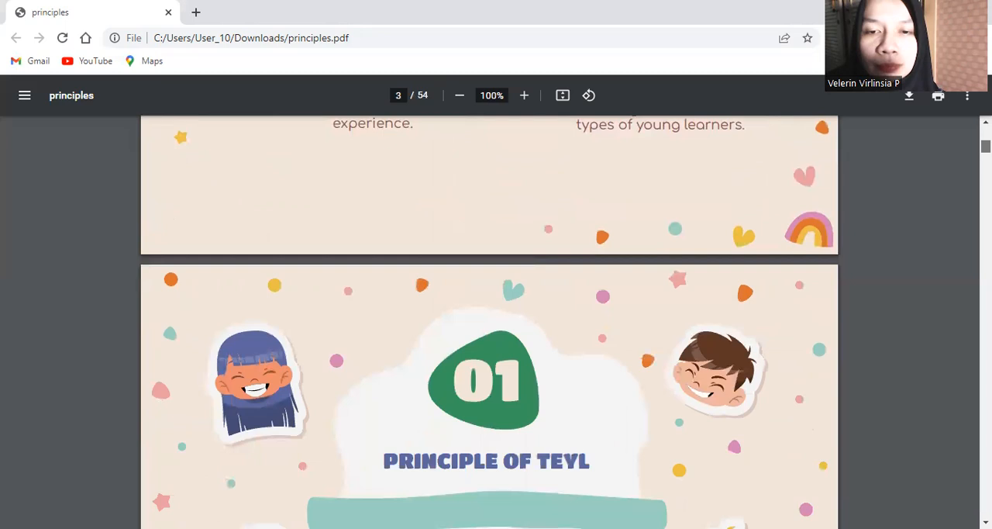
scroll("down", 3)
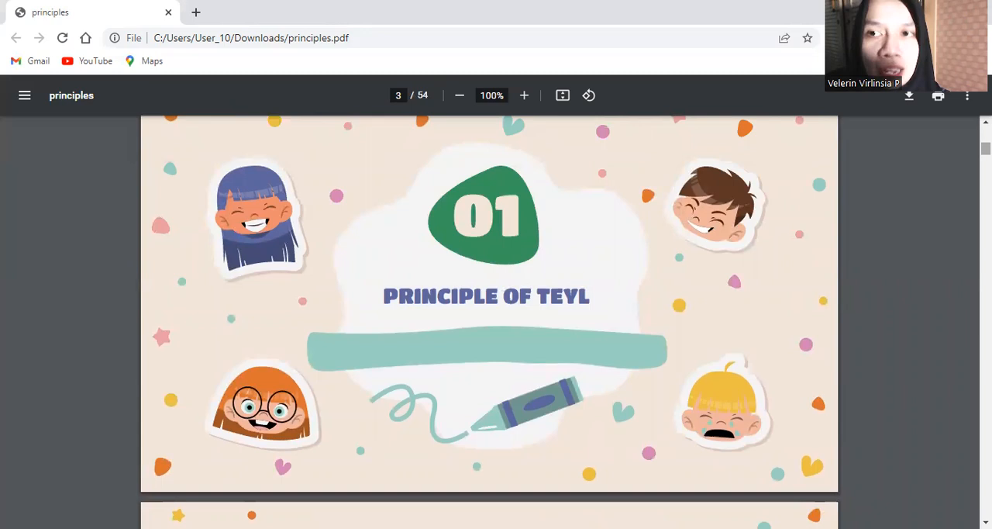
scroll("down", 3)
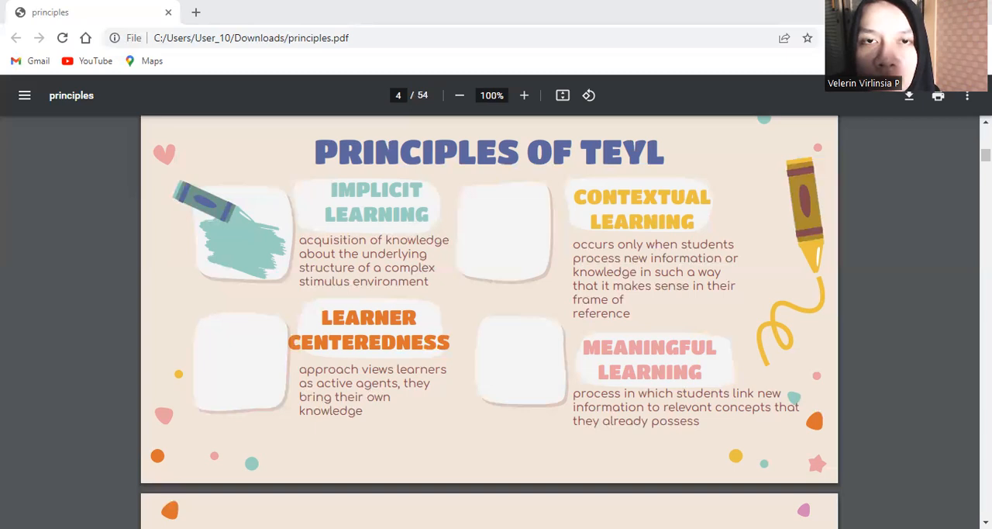
mouse_move(610, 454)
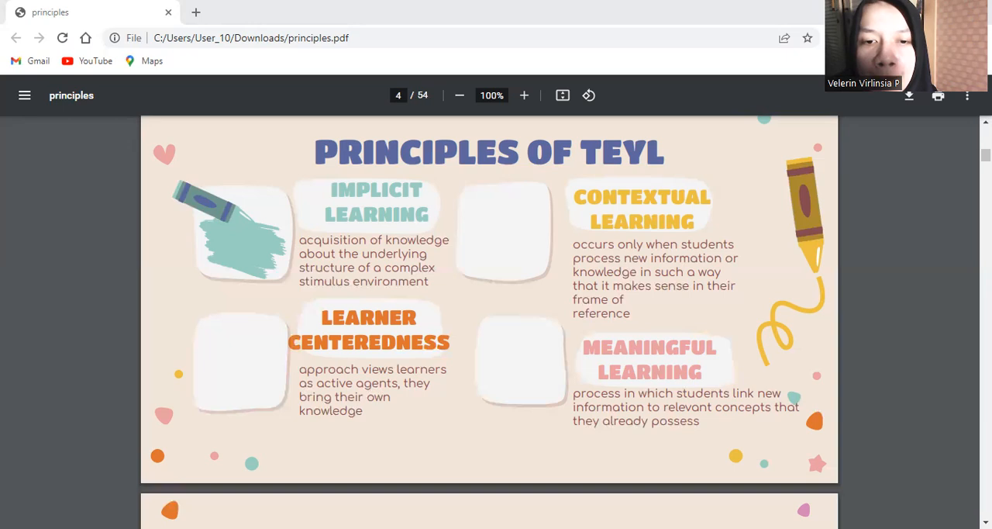
scroll("down", 3)
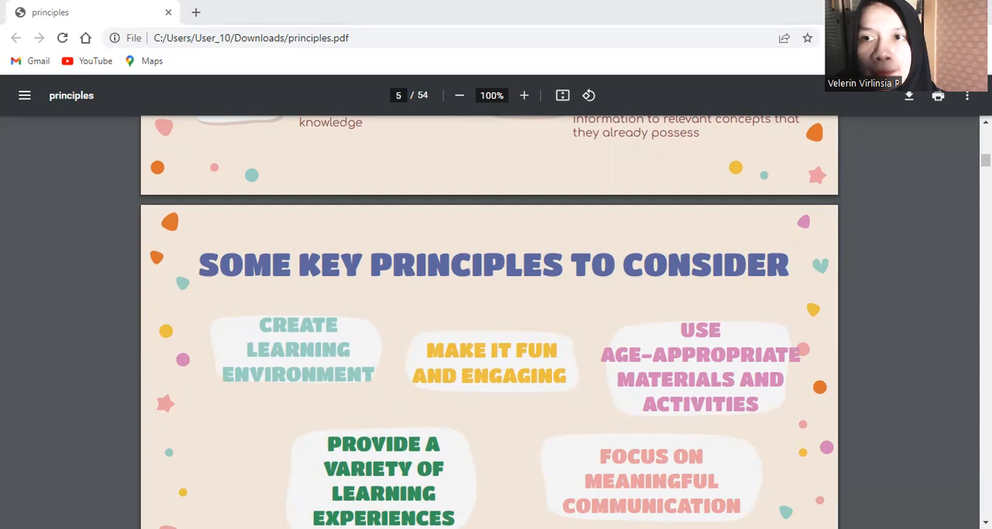
scroll("down", 3)
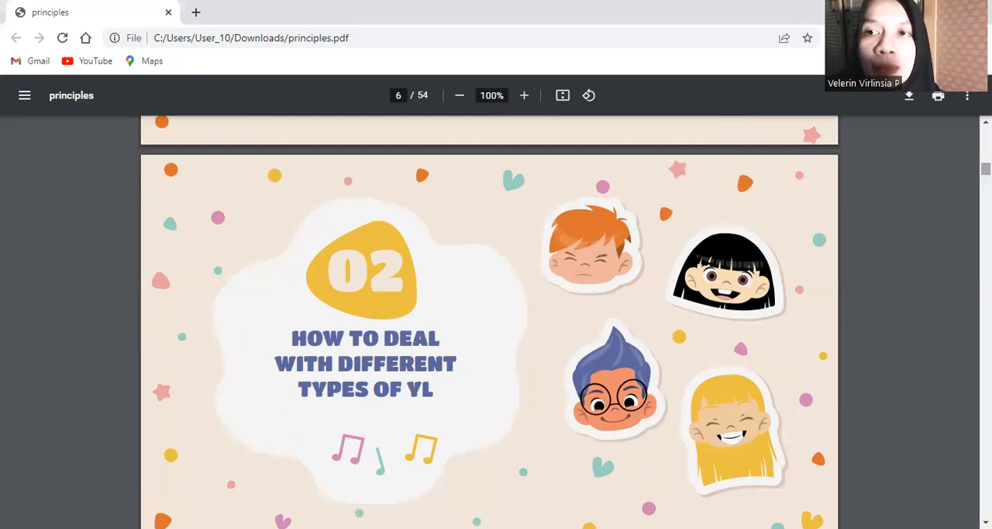
scroll("down", 3)
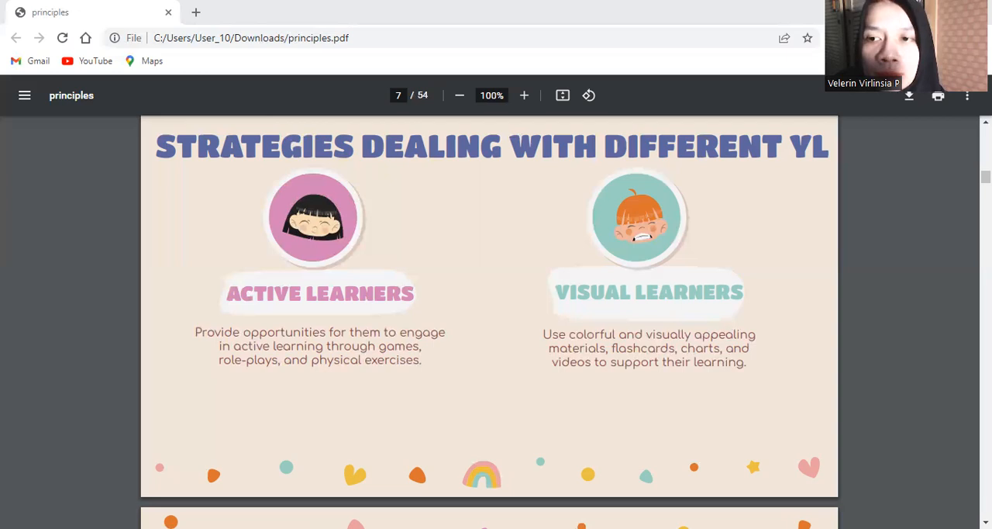
scroll("down", 3)
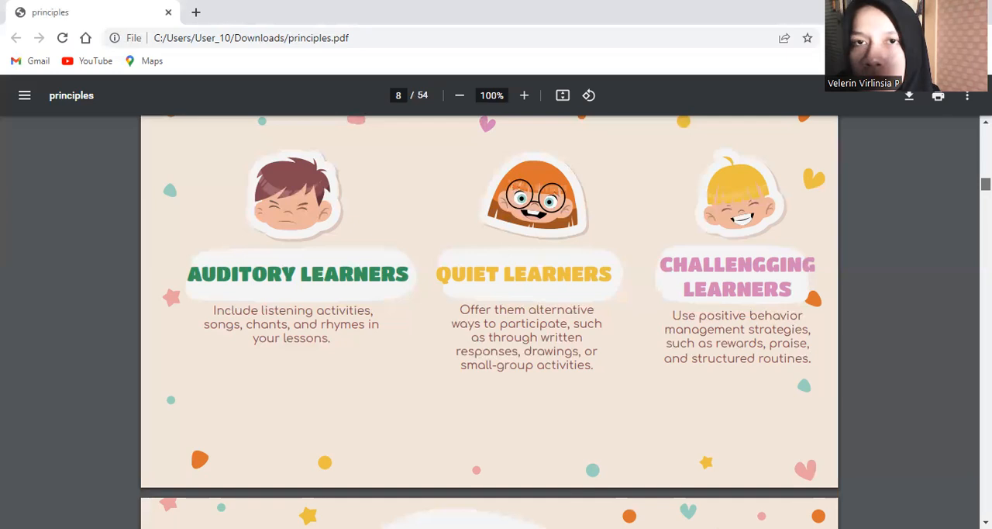
scroll("down", 3)
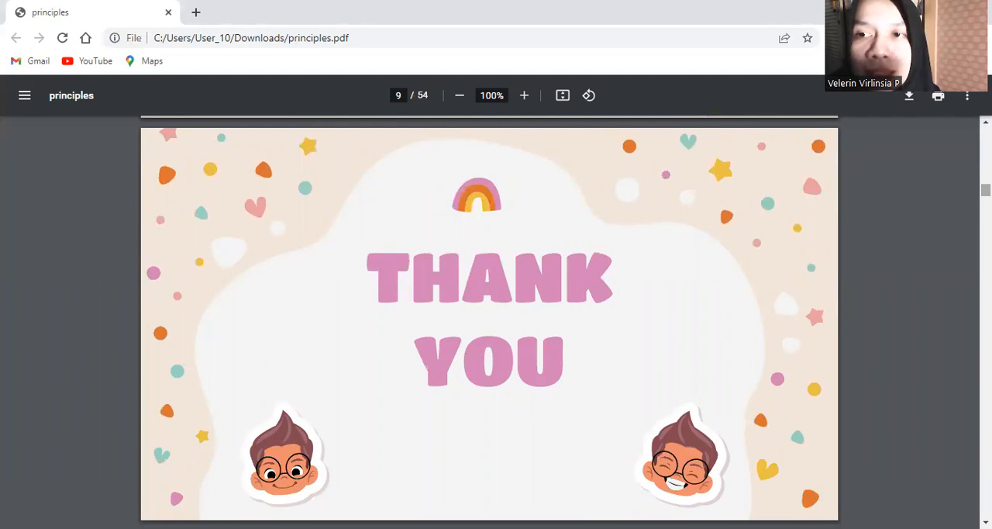